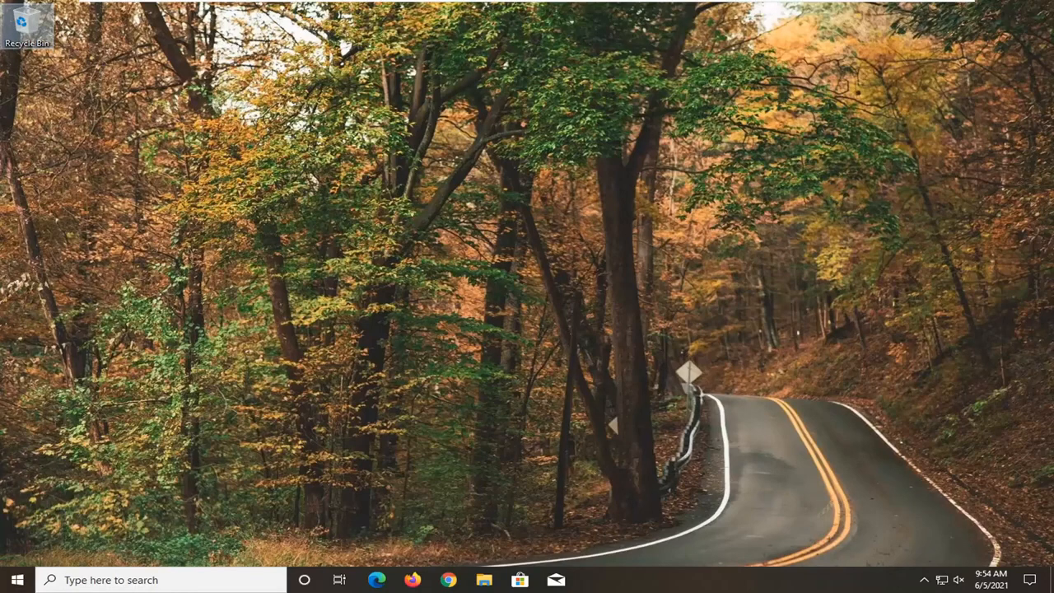
{"action": "mouse_move", "coordinate": [988, 311]}
{"action": "type", "text": "s"}
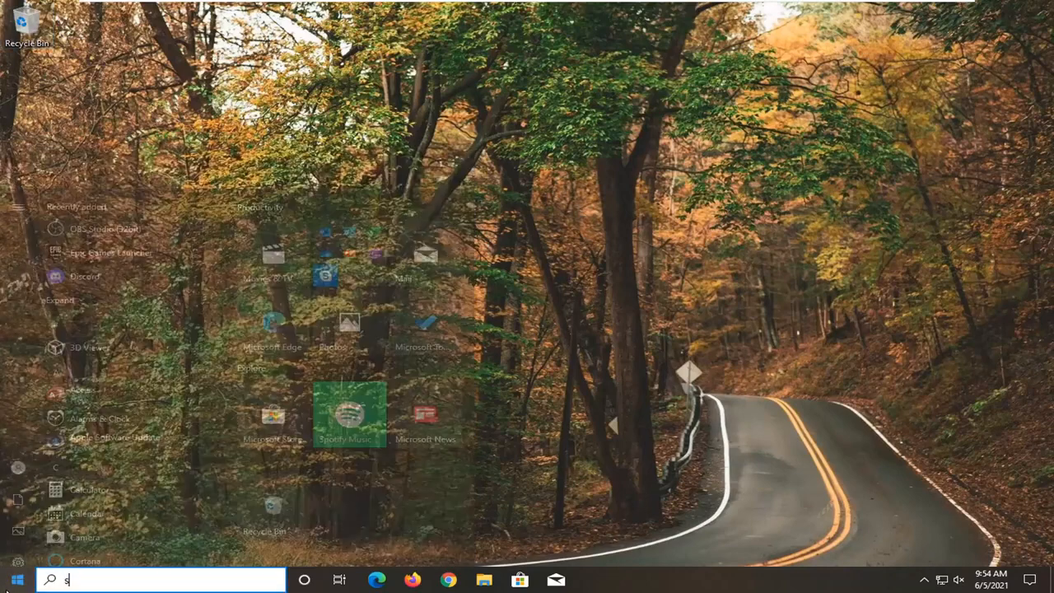
Search the Start menu for 'settings' and launch the Settings app from the best match
{"action": "type", "text": "ettings"}
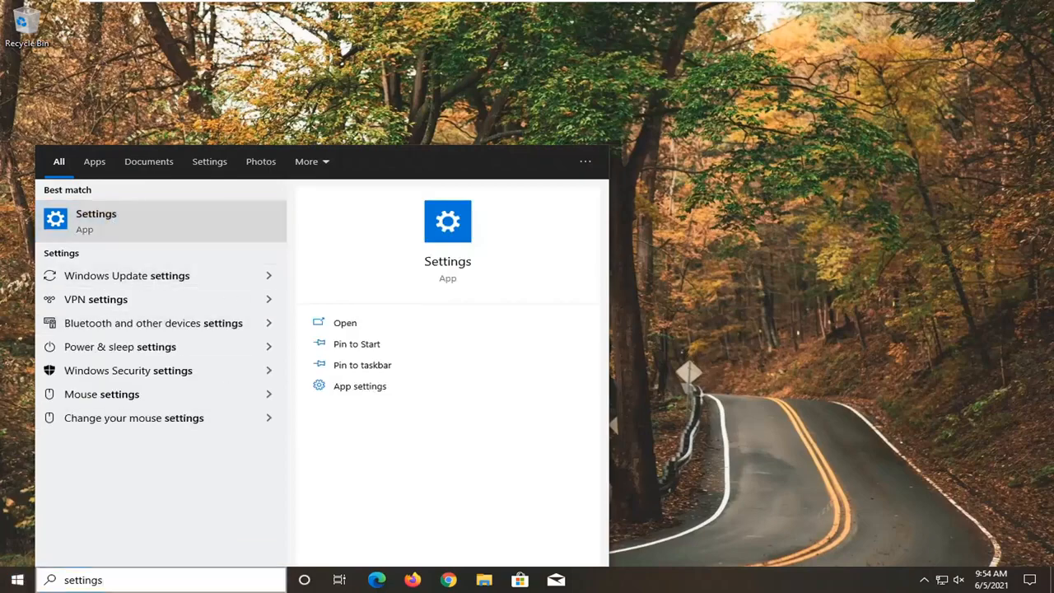
{"action": "left_click", "coordinate": [344, 322]}
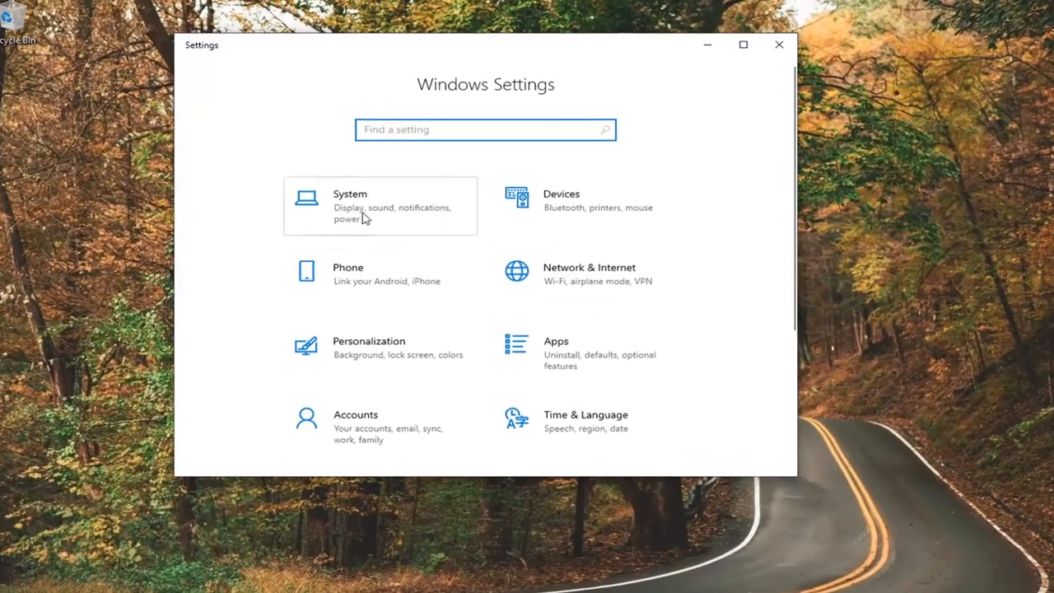
Enter the System category so its Display page with night light and scale options shows
{"action": "left_click", "coordinate": [350, 206]}
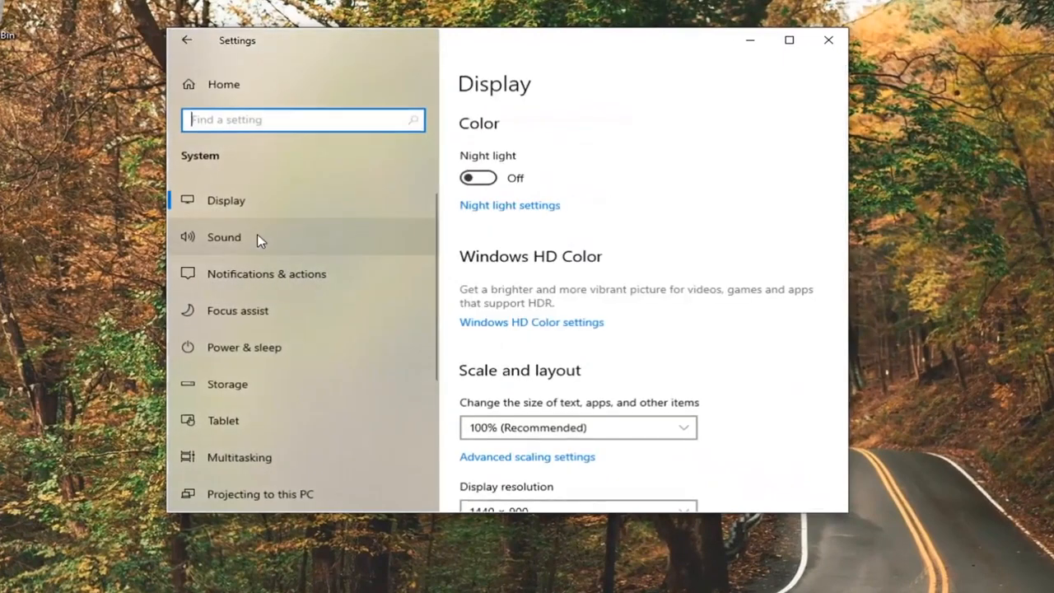
{"action": "mouse_move", "coordinate": [149, 224]}
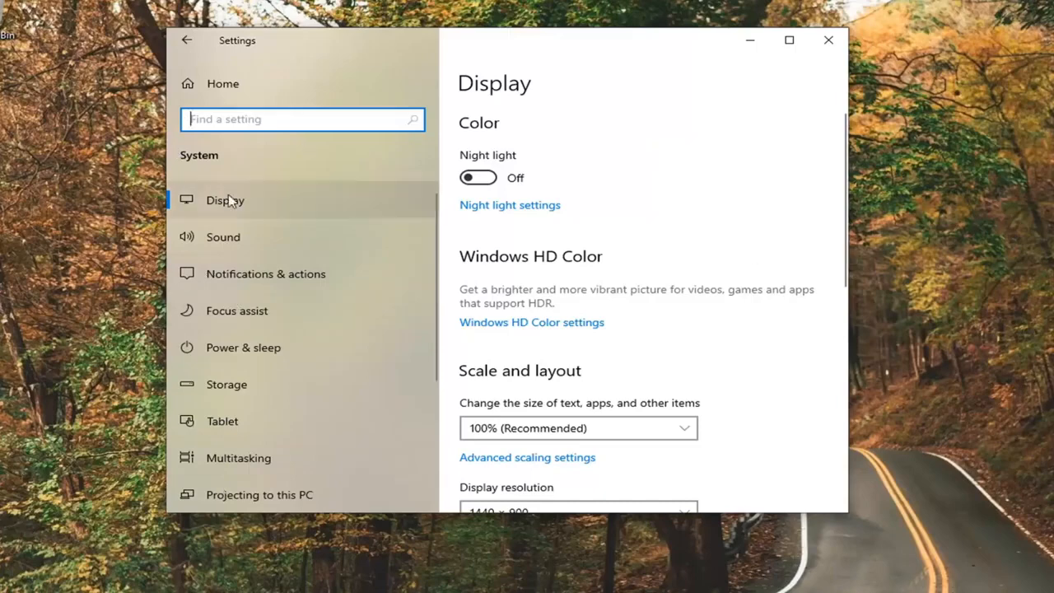
{"action": "mouse_move", "coordinate": [168, 175]}
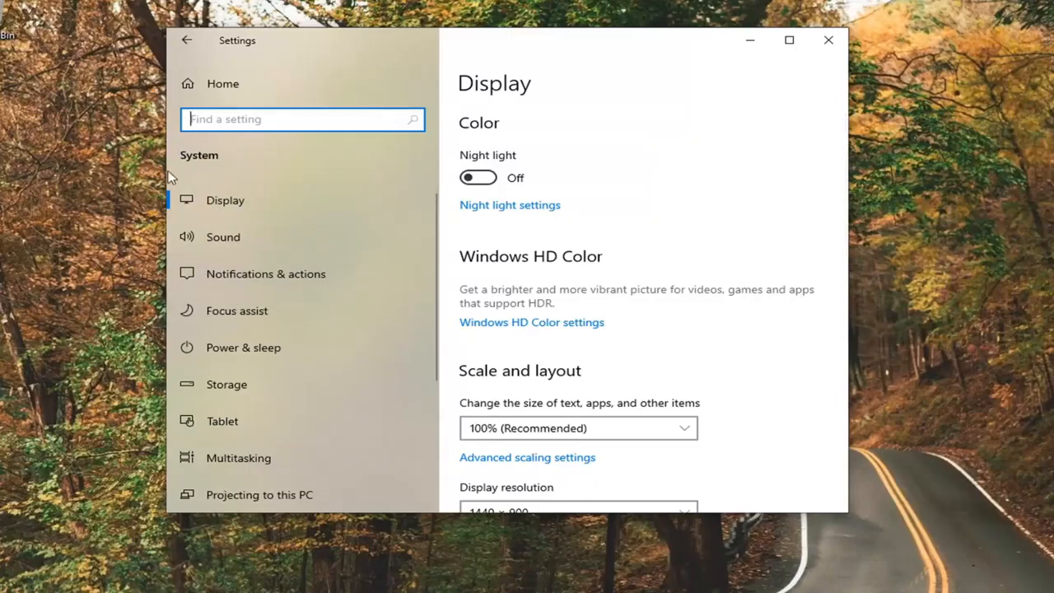
{"action": "mouse_move", "coordinate": [600, 205]}
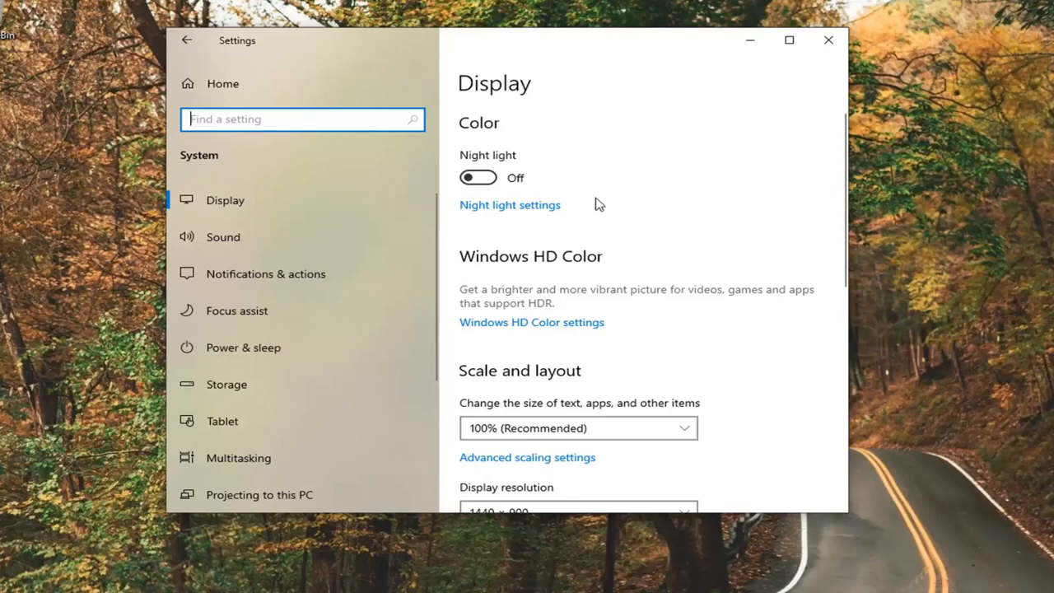
{"action": "mouse_move", "coordinate": [543, 253]}
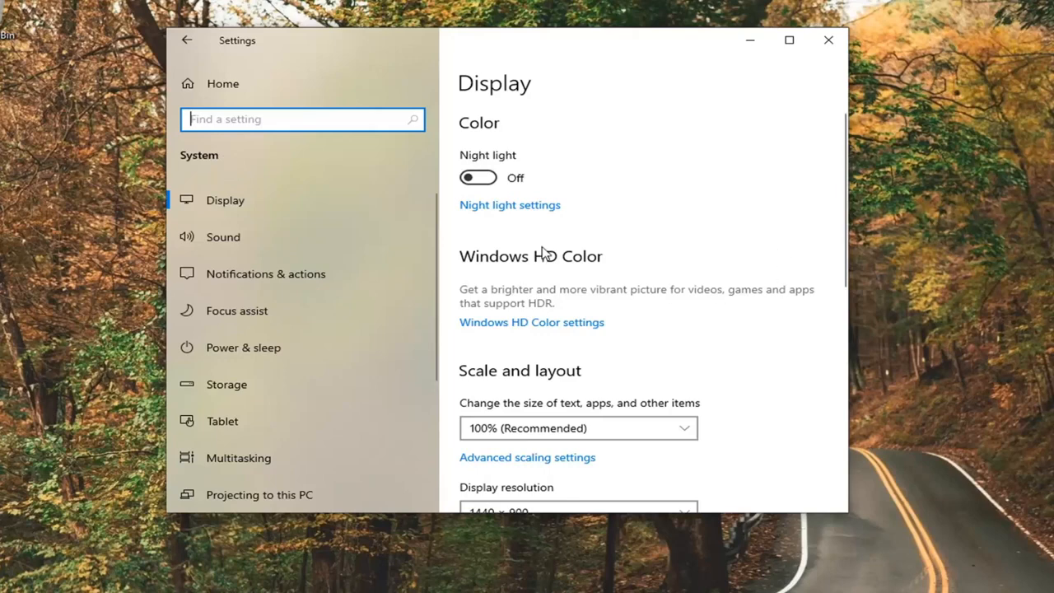
{"action": "mouse_move", "coordinate": [579, 290]}
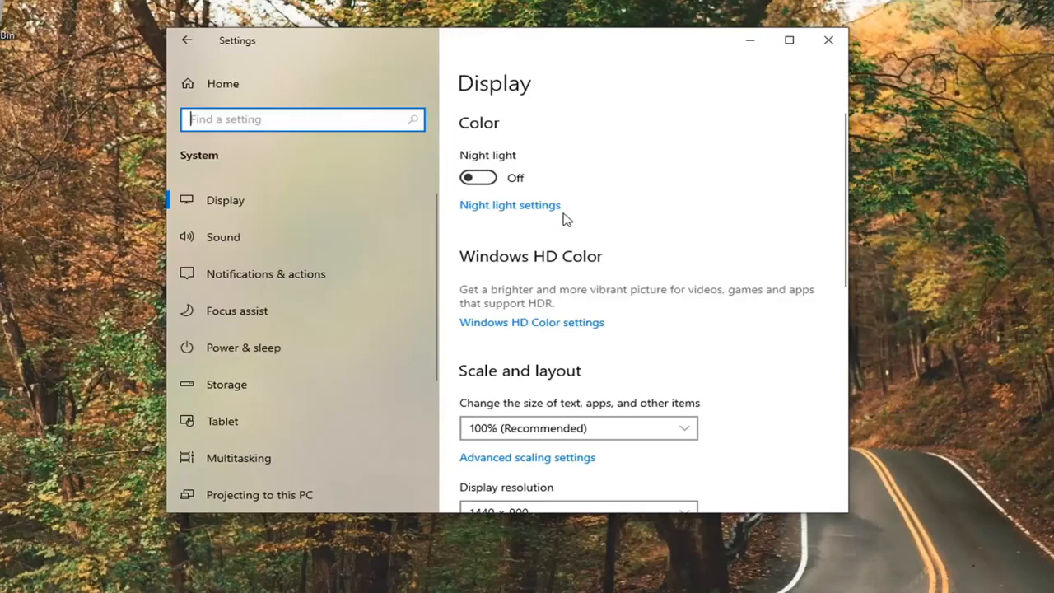
{"action": "mouse_move", "coordinate": [573, 207]}
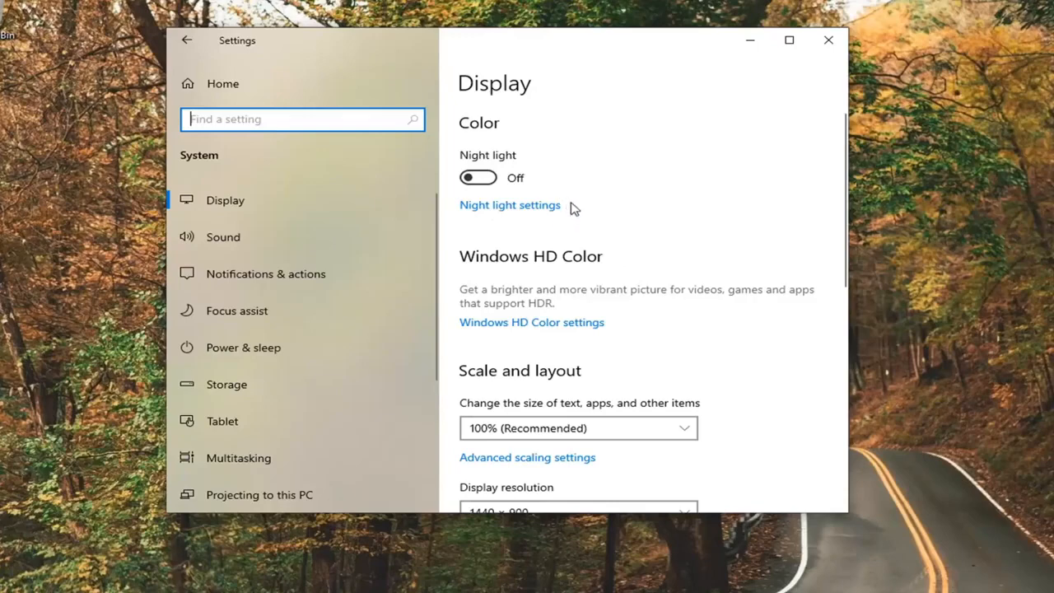
{"action": "mouse_move", "coordinate": [616, 298]}
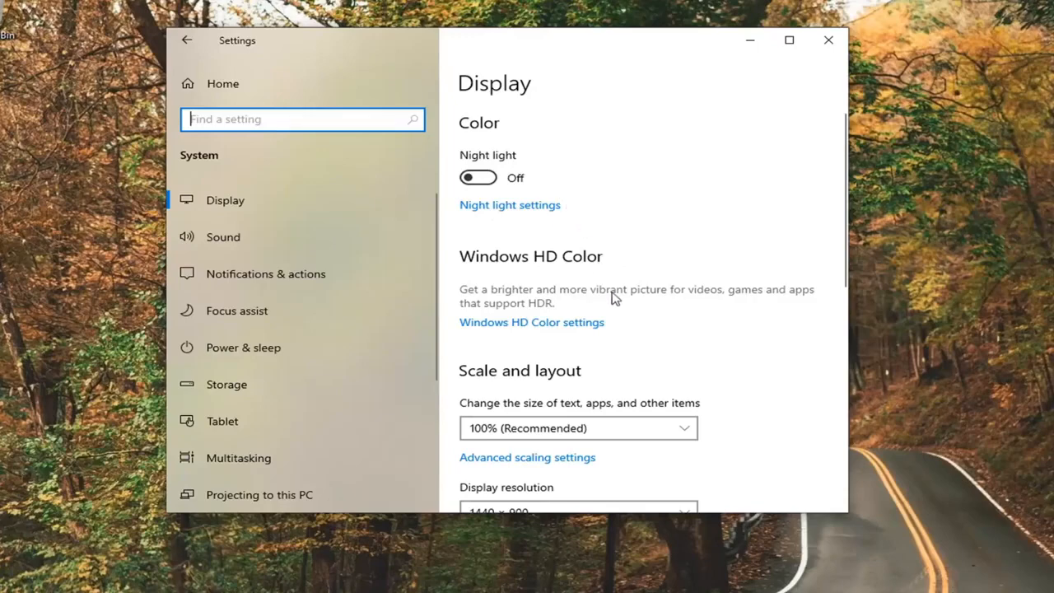
{"action": "mouse_move", "coordinate": [656, 249]}
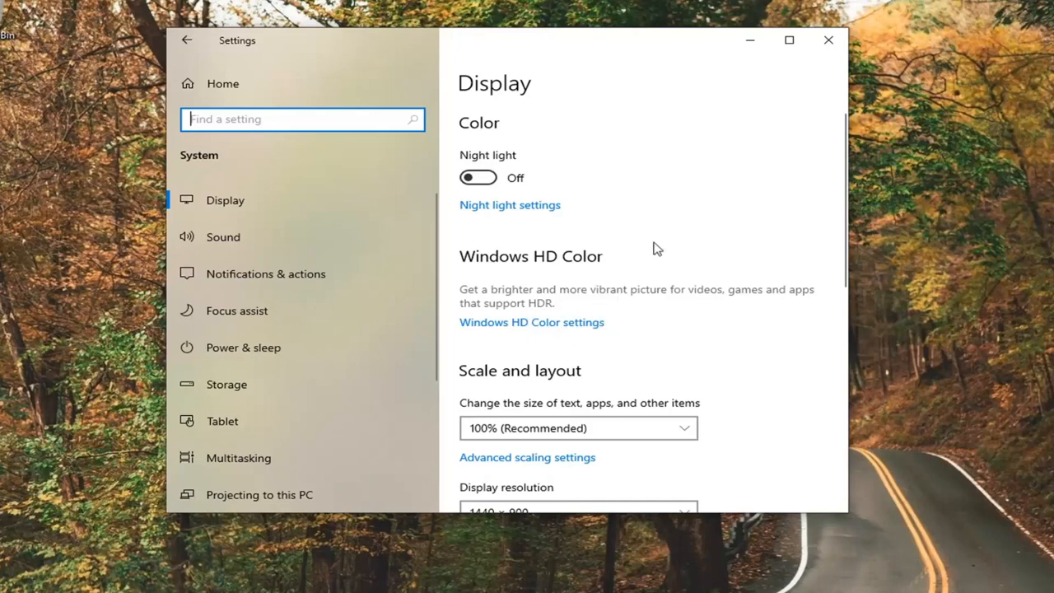
{"action": "mouse_move", "coordinate": [663, 321]}
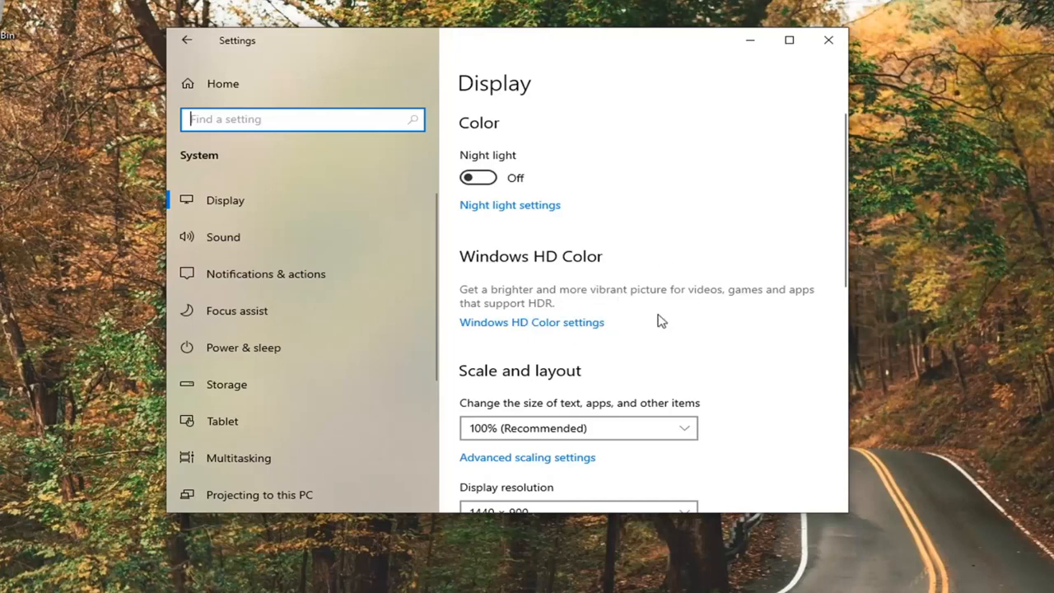